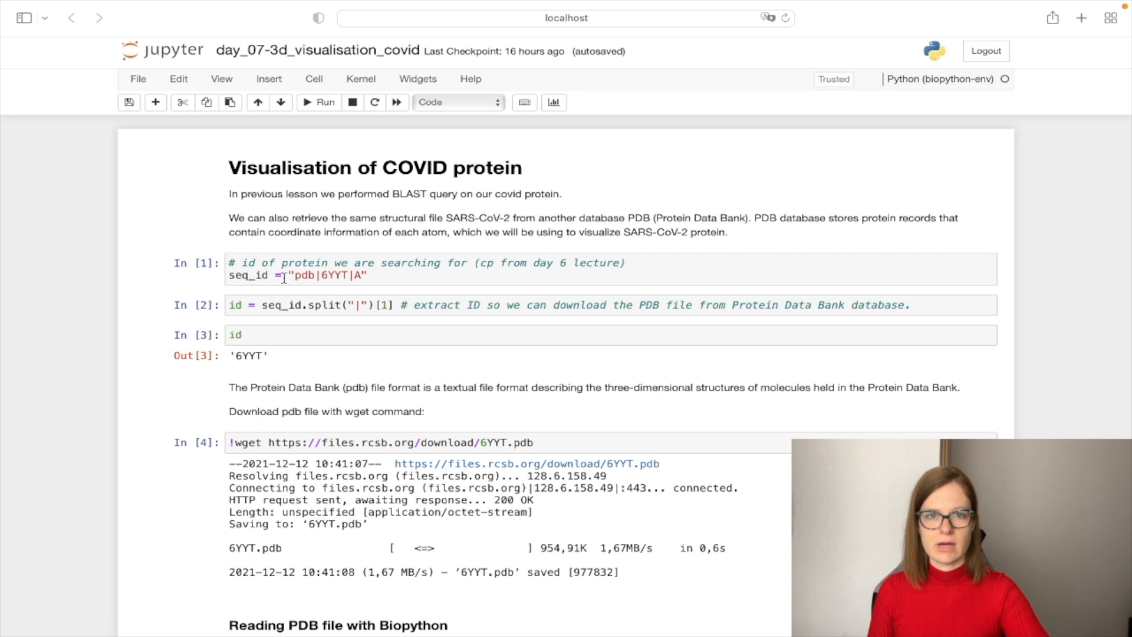
# Step: Scroll down from the protein-ID cell to the nglview widget showing the 6YYT model
pyautogui.click(286, 275)
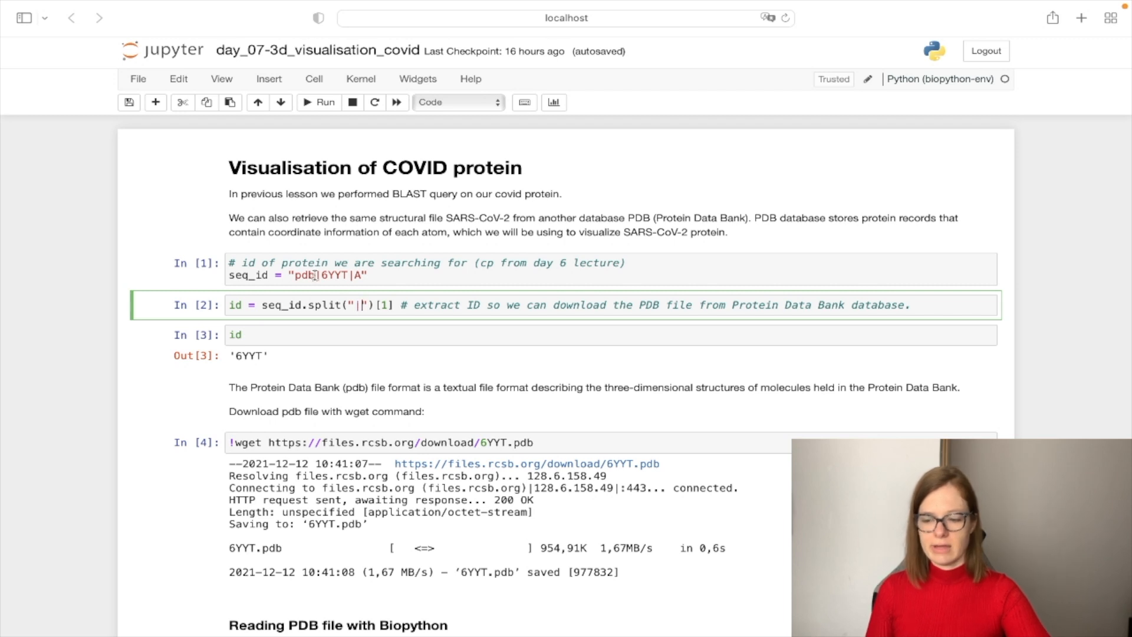
pyautogui.scroll(-3)
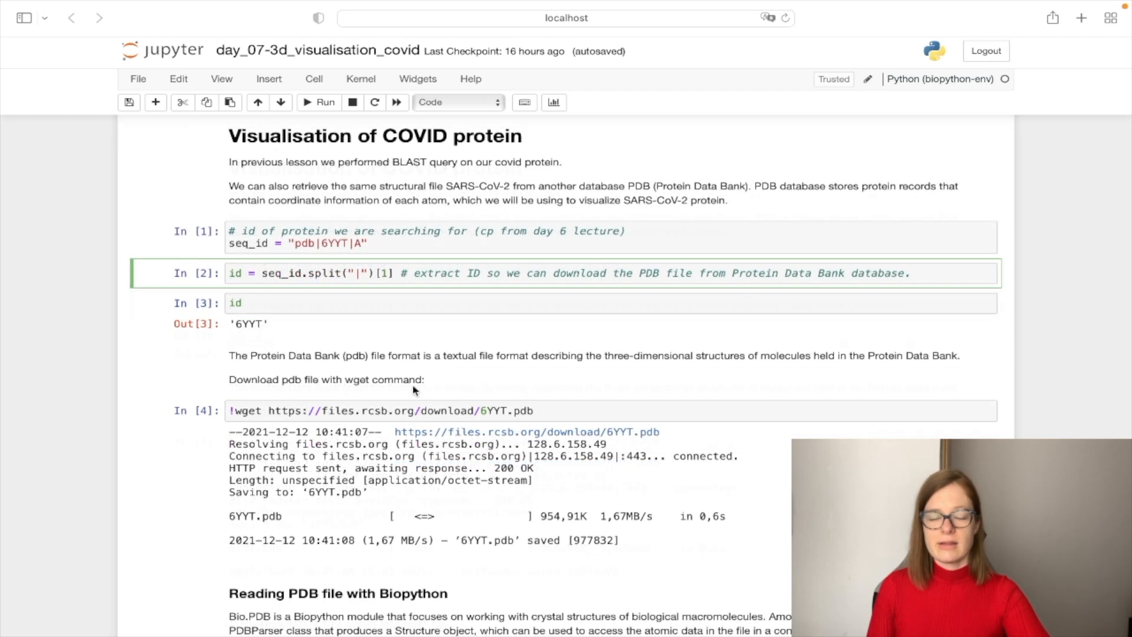
pyautogui.moveTo(486, 402)
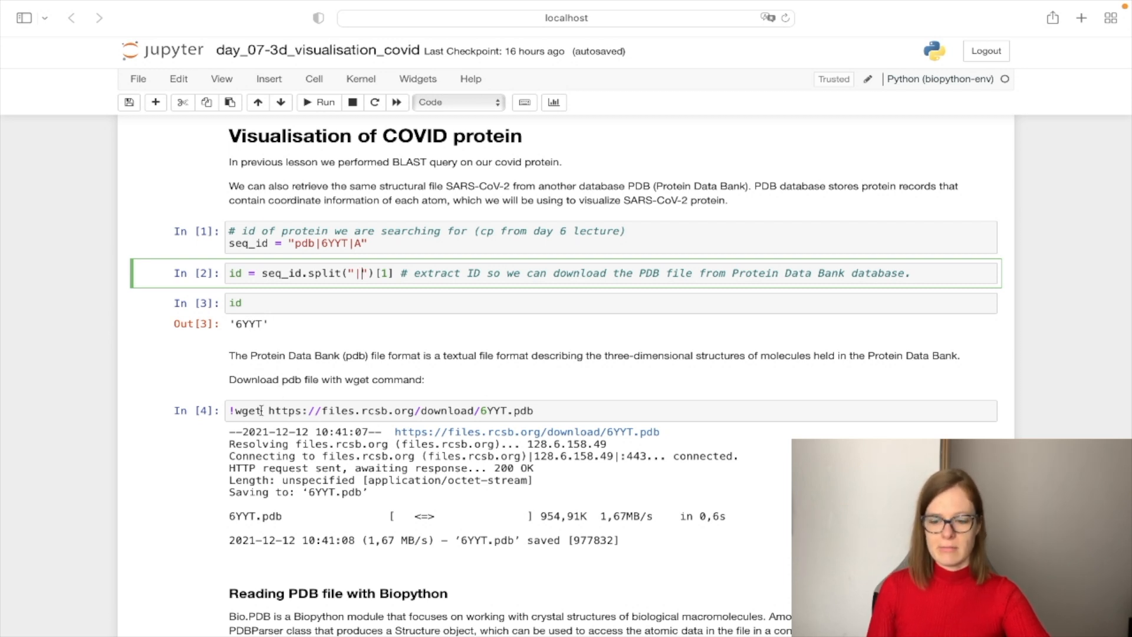
pyautogui.scroll(-3)
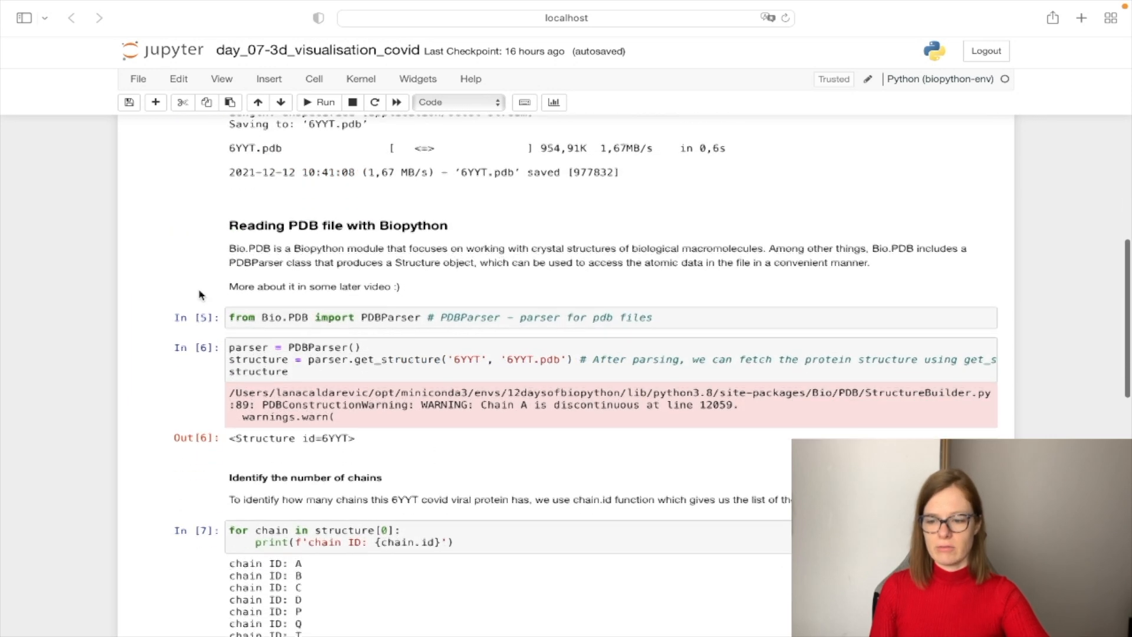
pyautogui.scroll(-3)
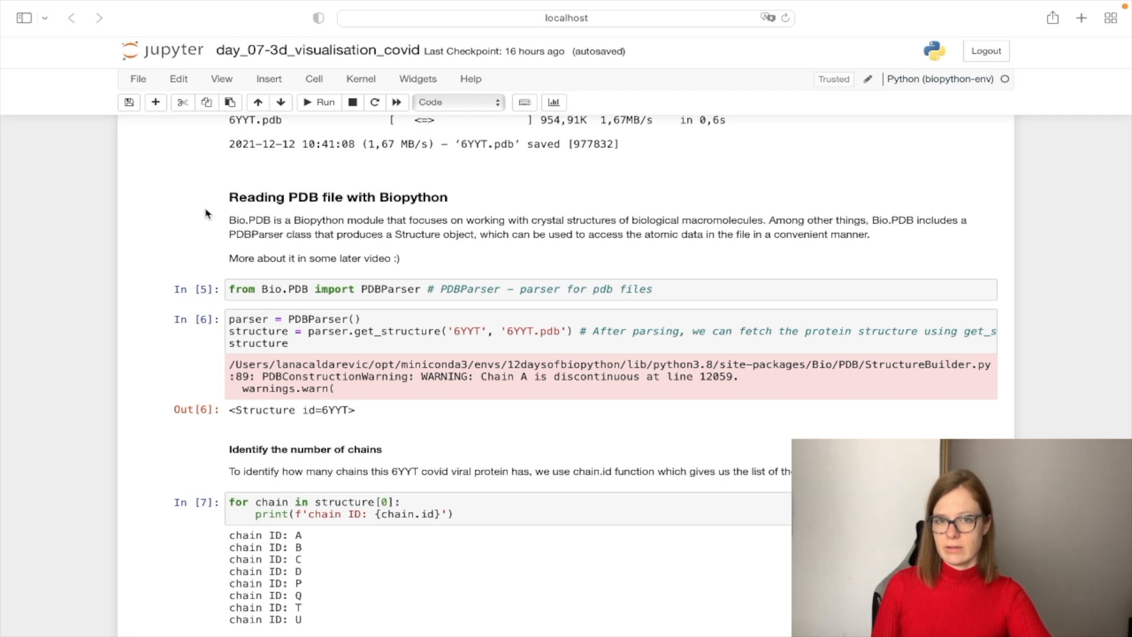
pyautogui.moveTo(283, 250)
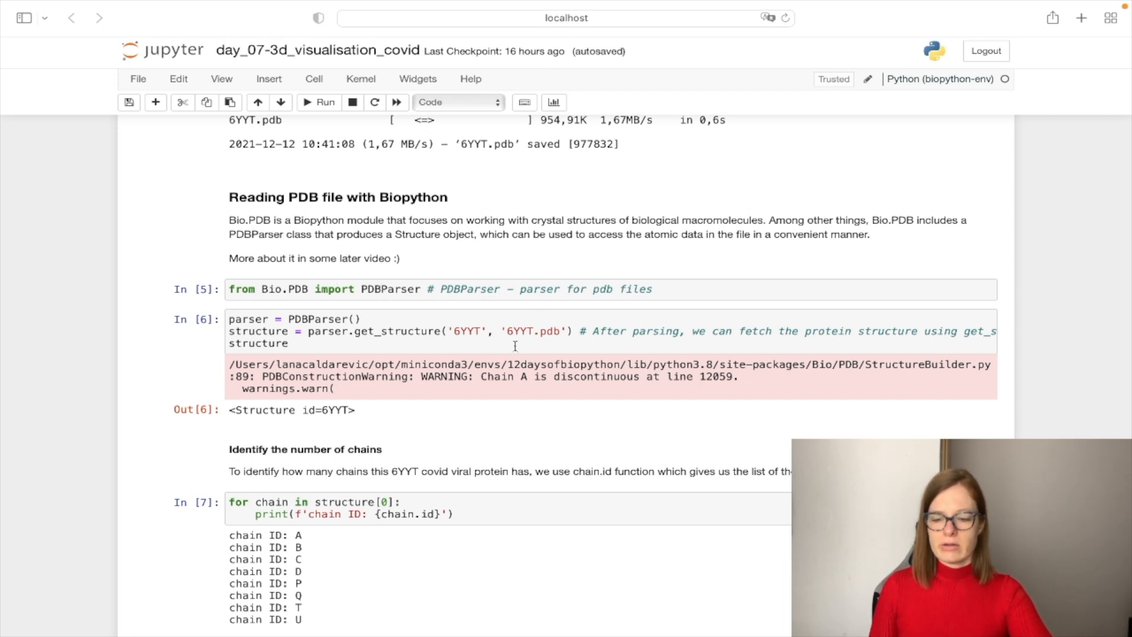
pyautogui.moveTo(406, 347)
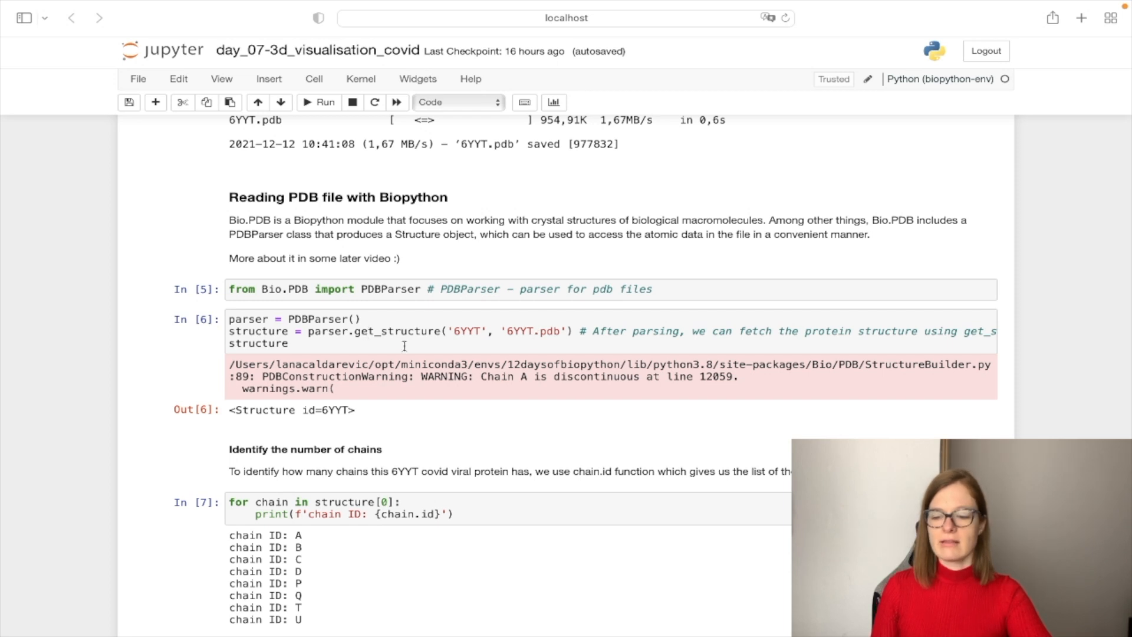
pyautogui.scroll(-3)
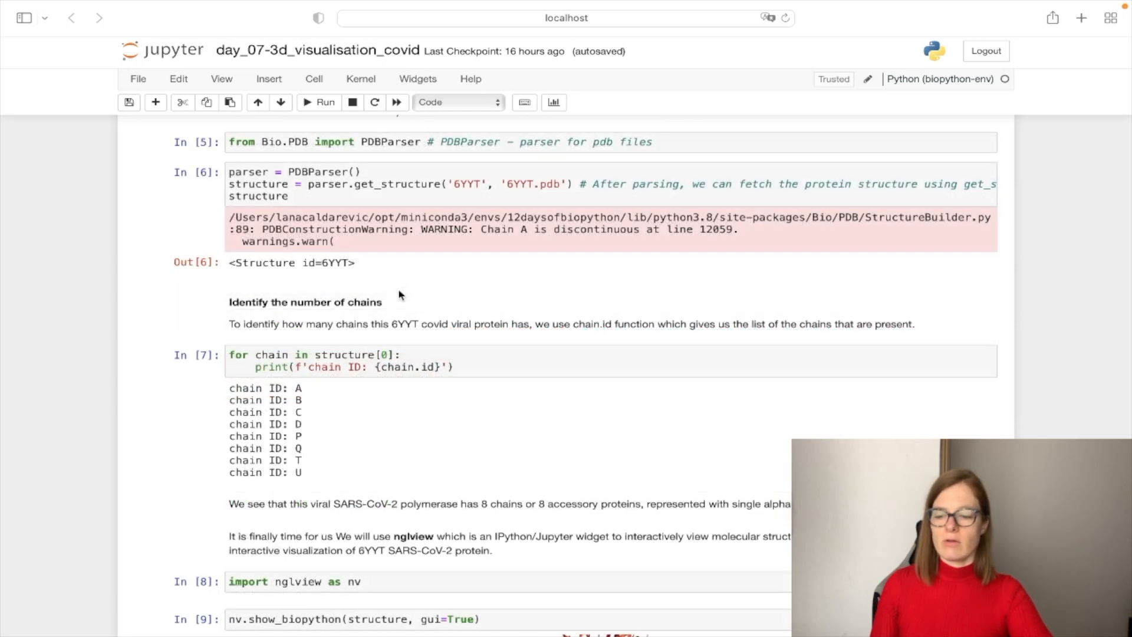
pyautogui.moveTo(416, 318)
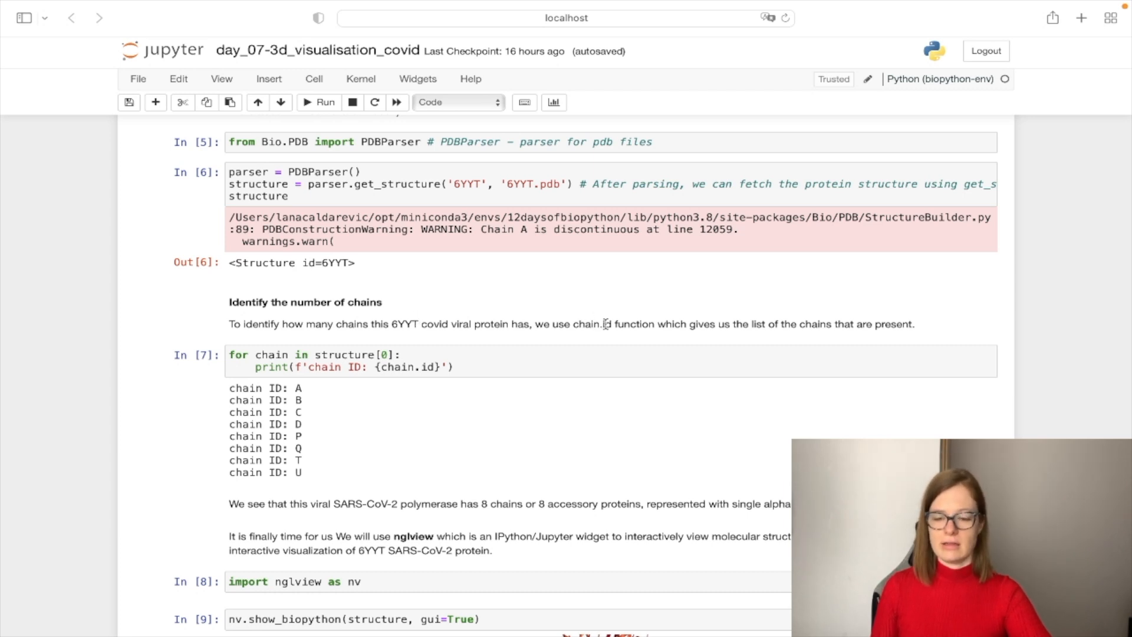
pyautogui.moveTo(690, 367)
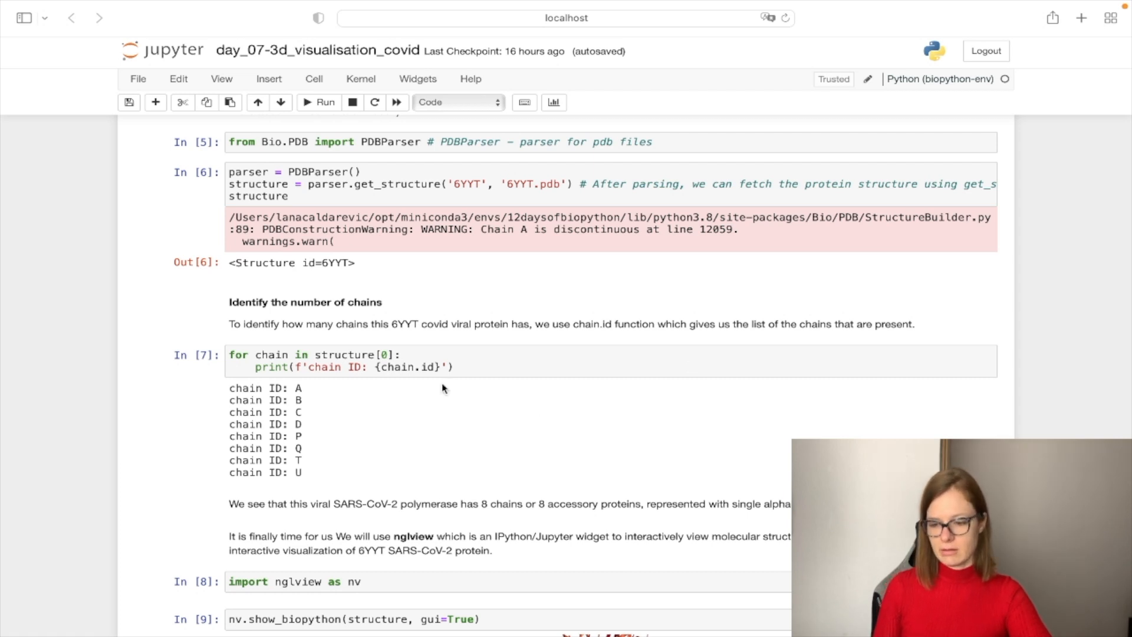
pyautogui.moveTo(272, 474)
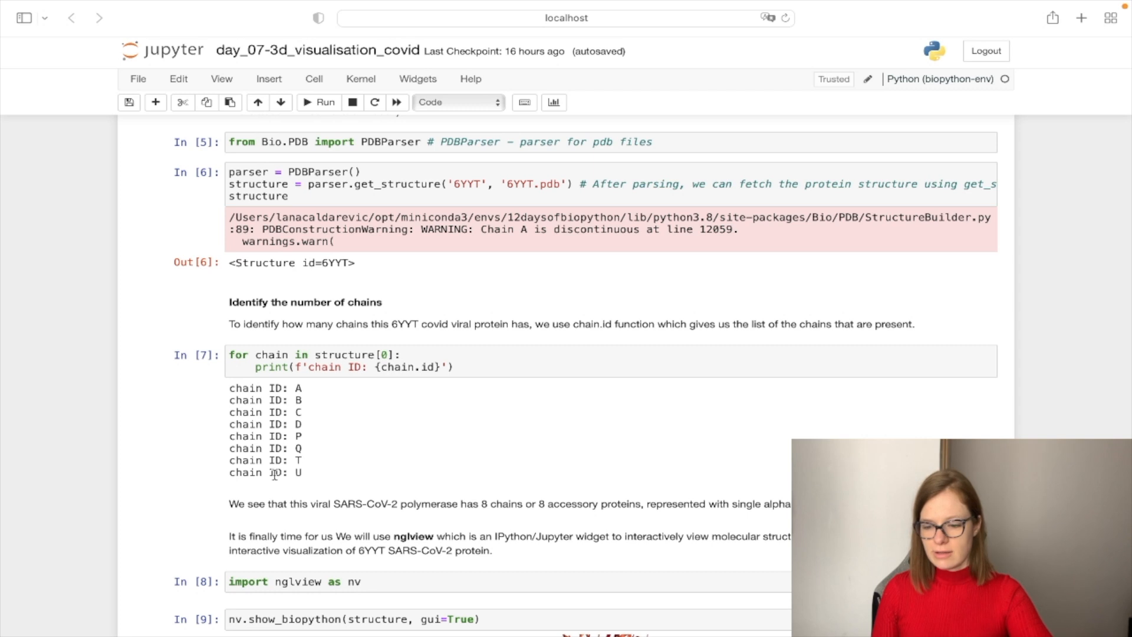
pyautogui.scroll(-3)
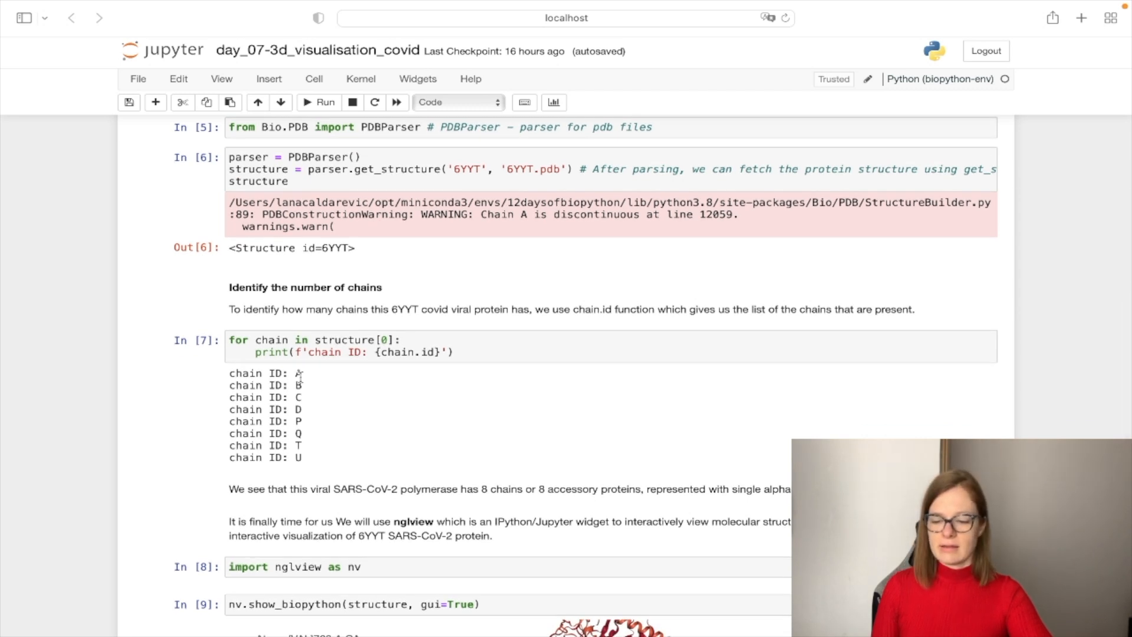
pyautogui.moveTo(376, 390)
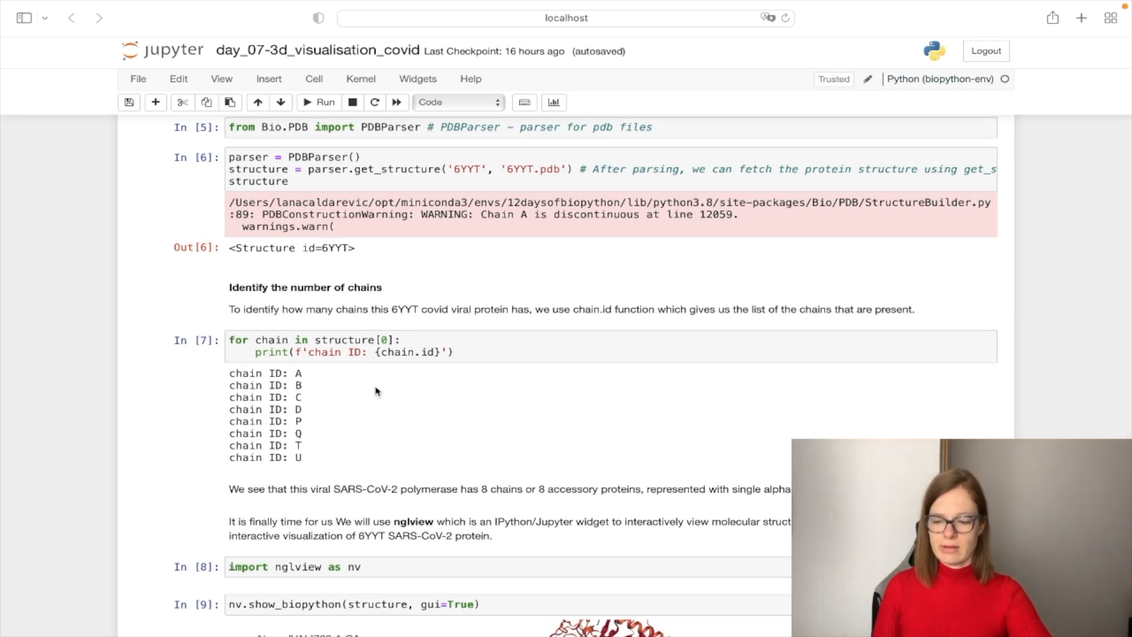
pyautogui.moveTo(318, 418)
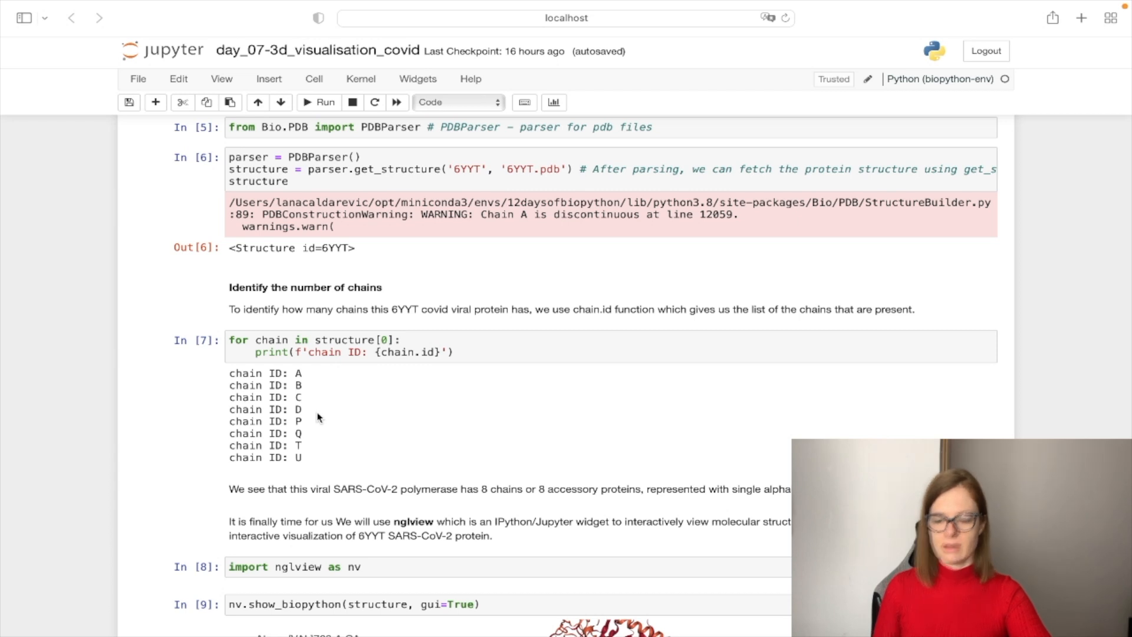
pyautogui.scroll(-3)
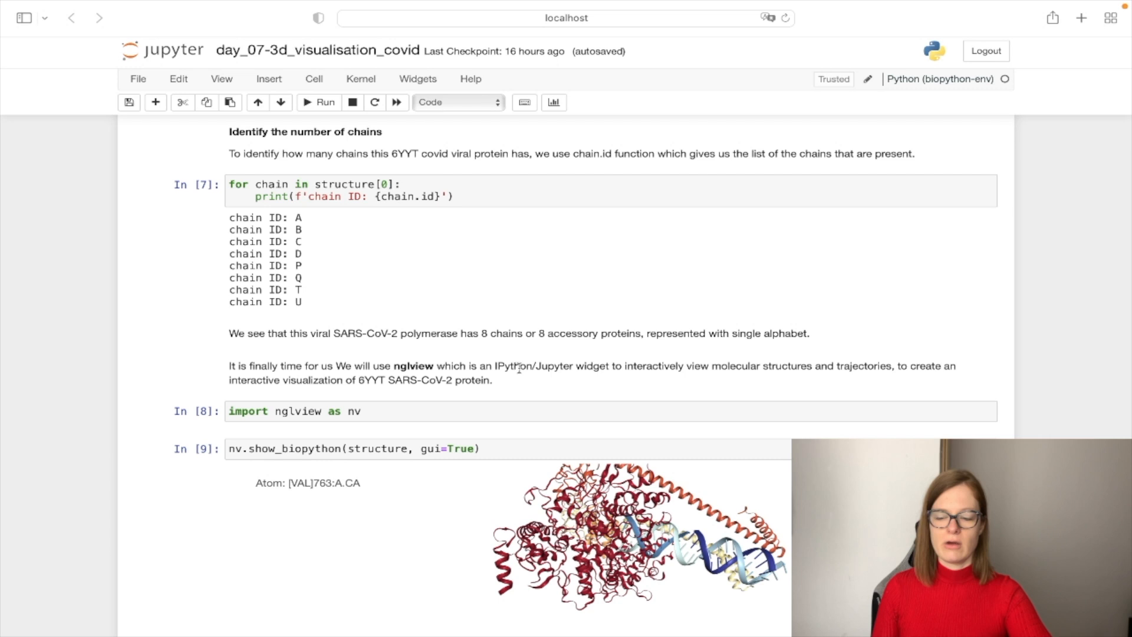
pyautogui.moveTo(564, 369)
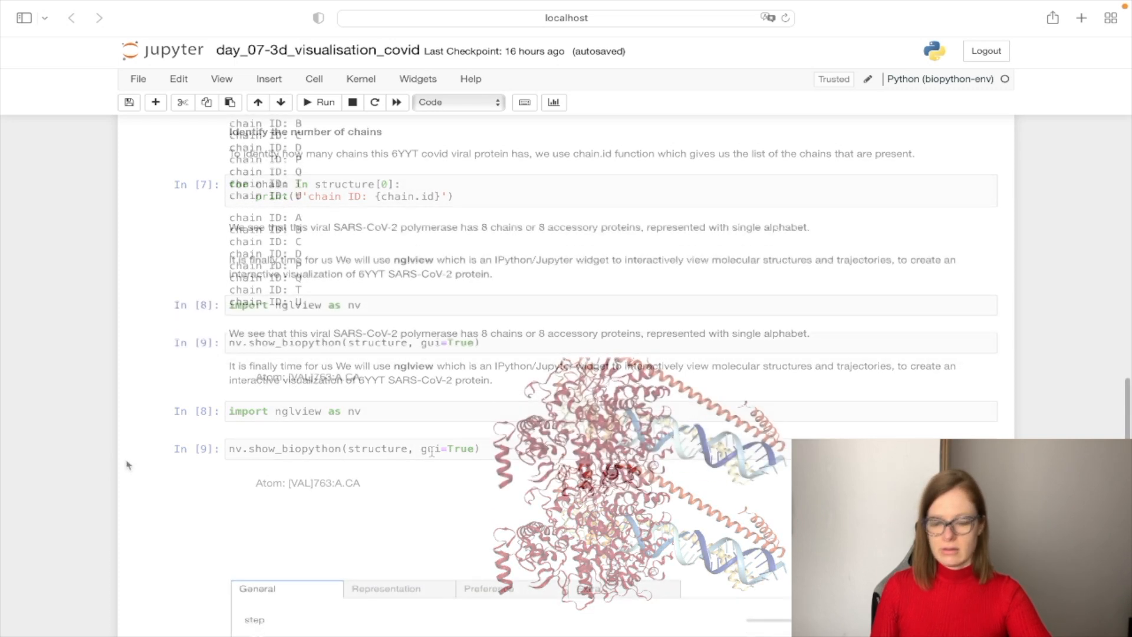
pyautogui.scroll(-3)
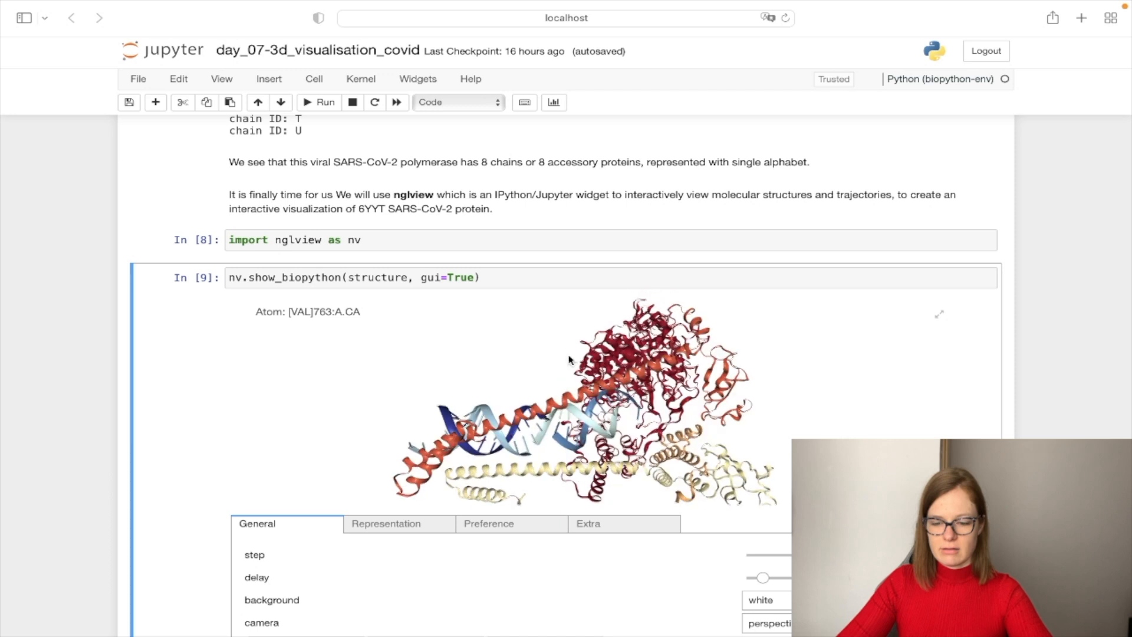
# Step: Rotate the 6YYT model through several angles to view its chains and RNA strands
pyautogui.moveTo(571, 361); pyautogui.dragTo(616, 426)
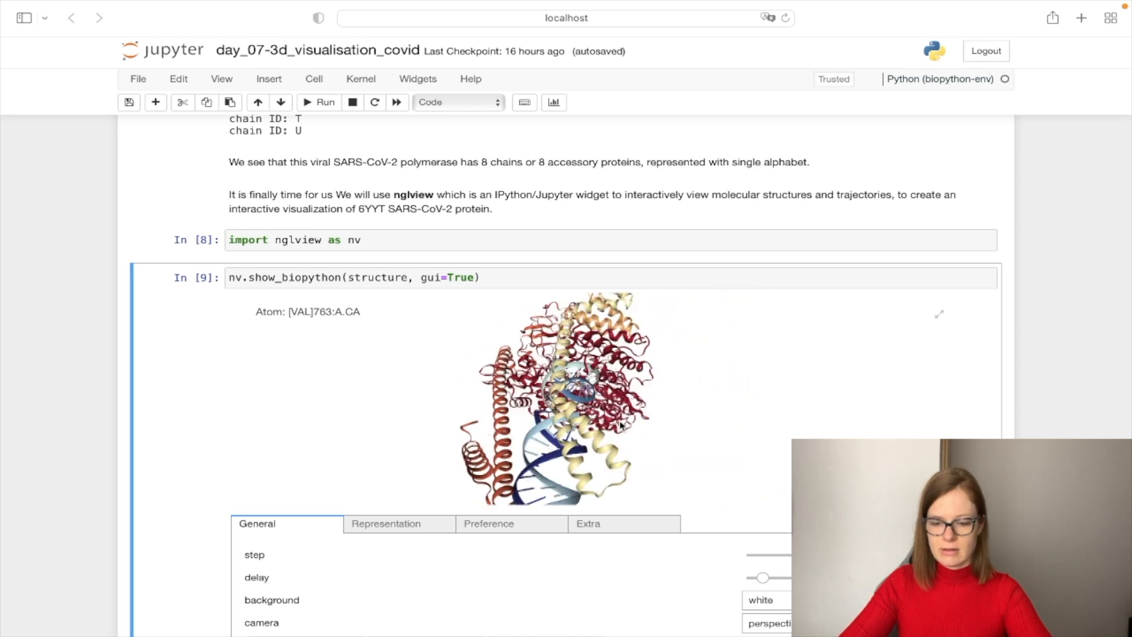
pyautogui.moveTo(619, 426); pyautogui.dragTo(599, 354)
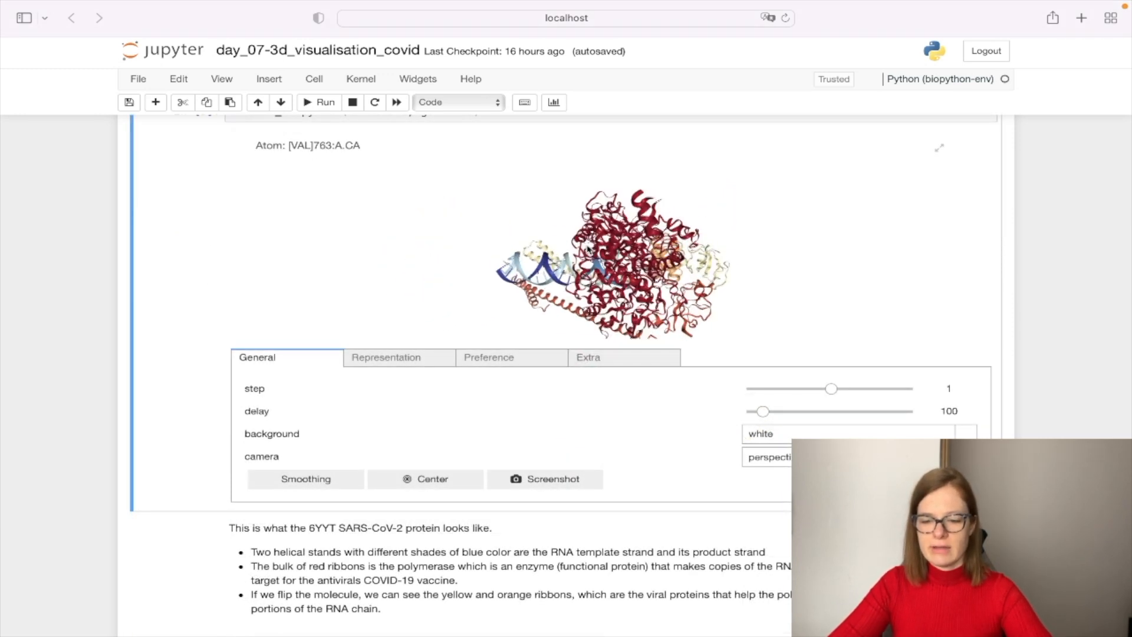
pyautogui.moveTo(588, 249); pyautogui.dragTo(635, 252)
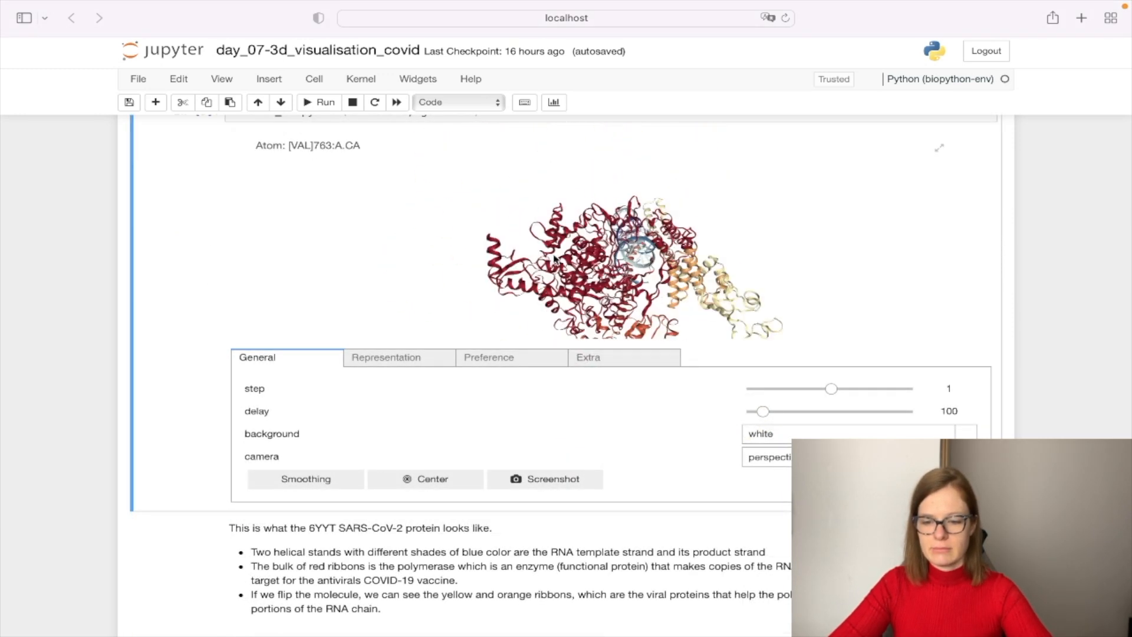
pyautogui.moveTo(636, 252); pyautogui.dragTo(650, 245)
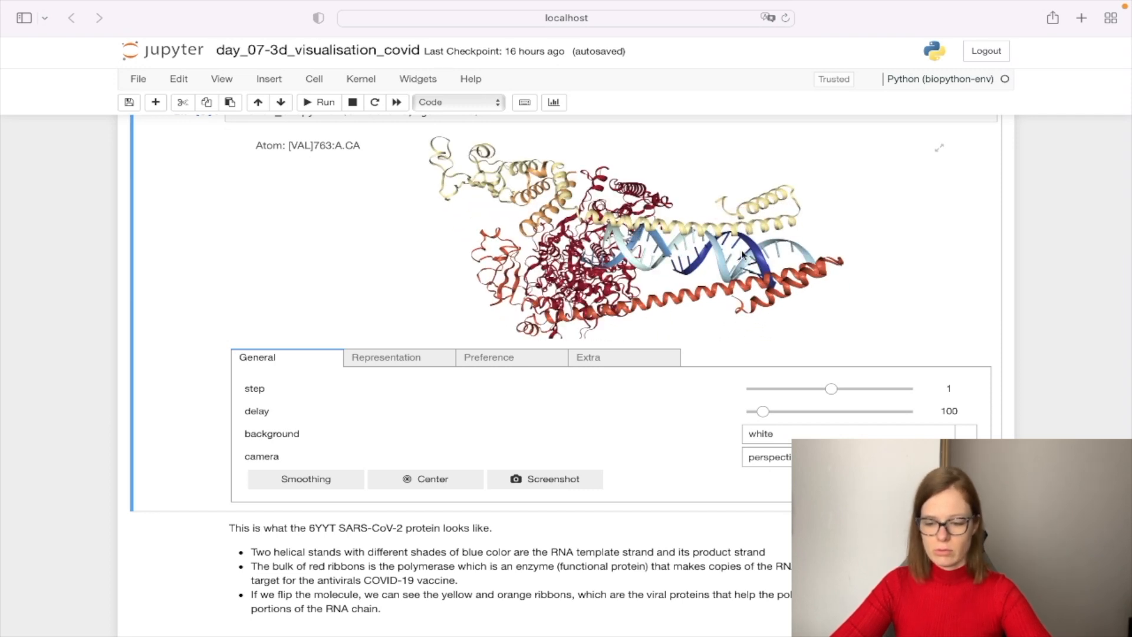
pyautogui.moveTo(752, 263)
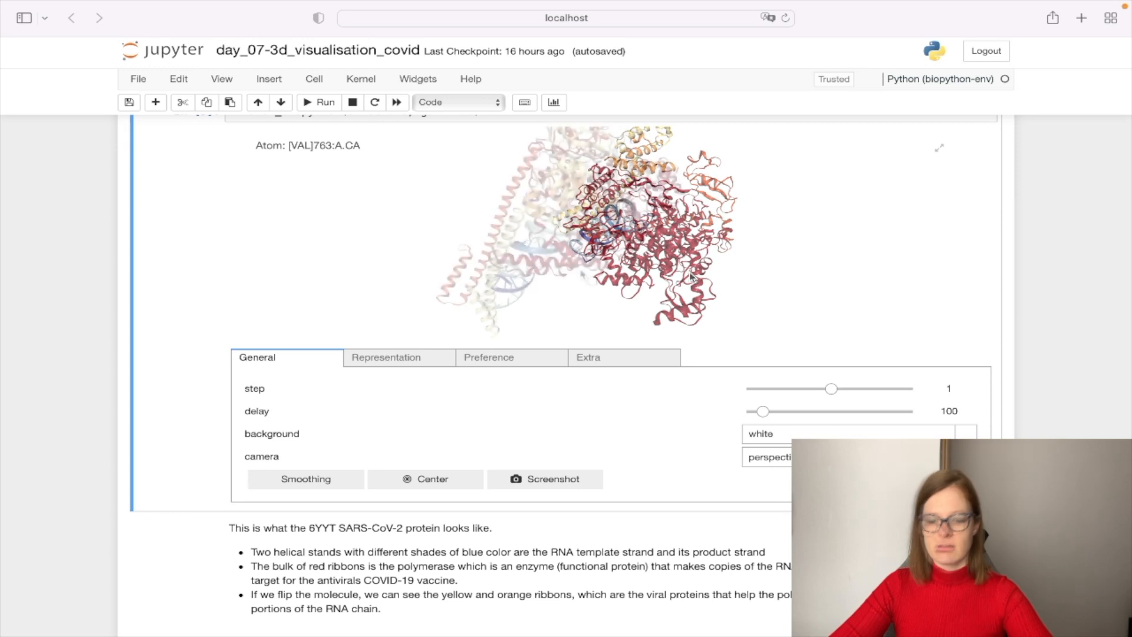
pyautogui.moveTo(689, 278); pyautogui.dragTo(614, 282)
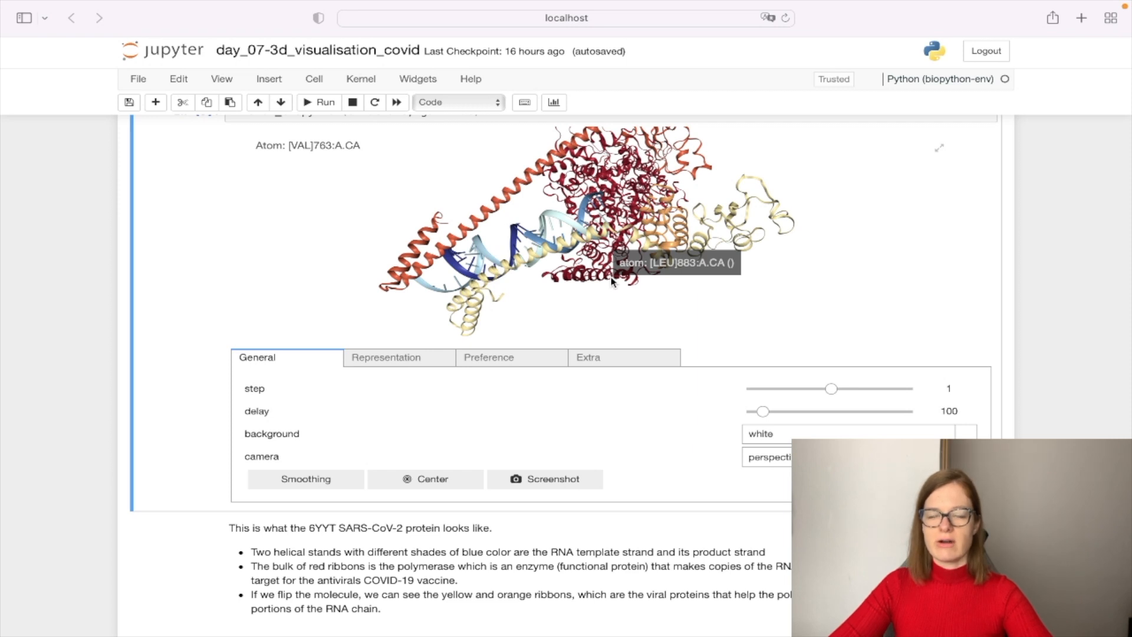
pyautogui.moveTo(655, 275)
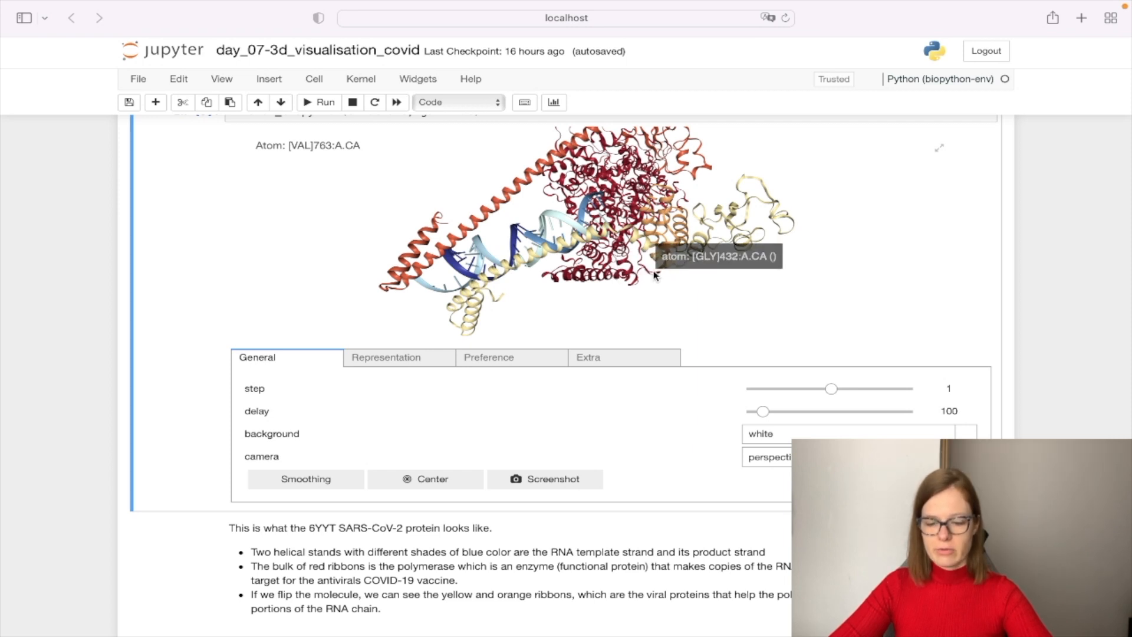